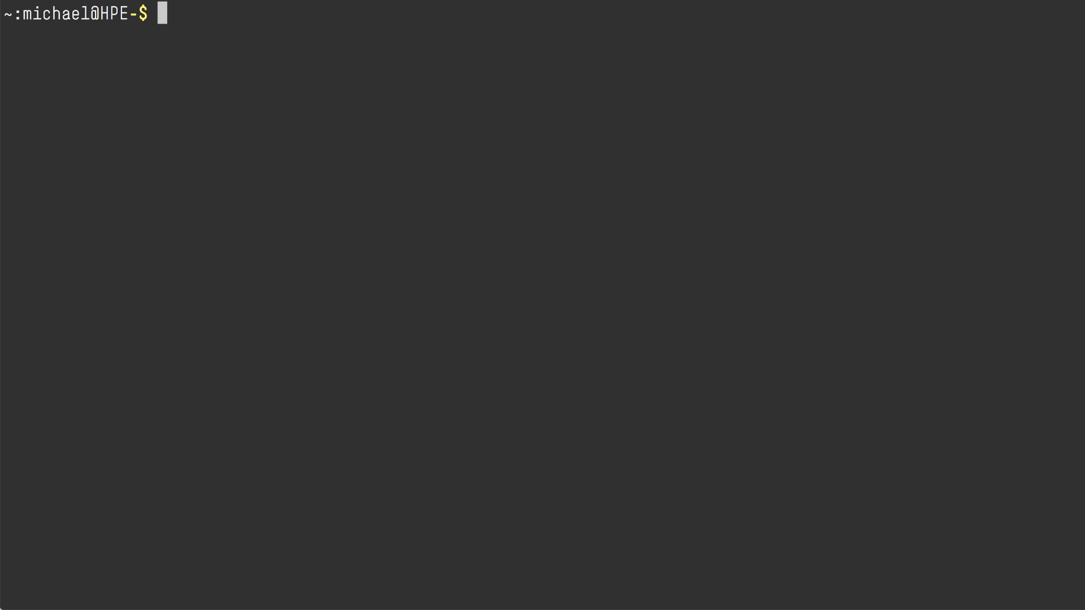
List Helm releases in kube-system as YAML to confirm the hpe-csi driver is deployed
type("hel")
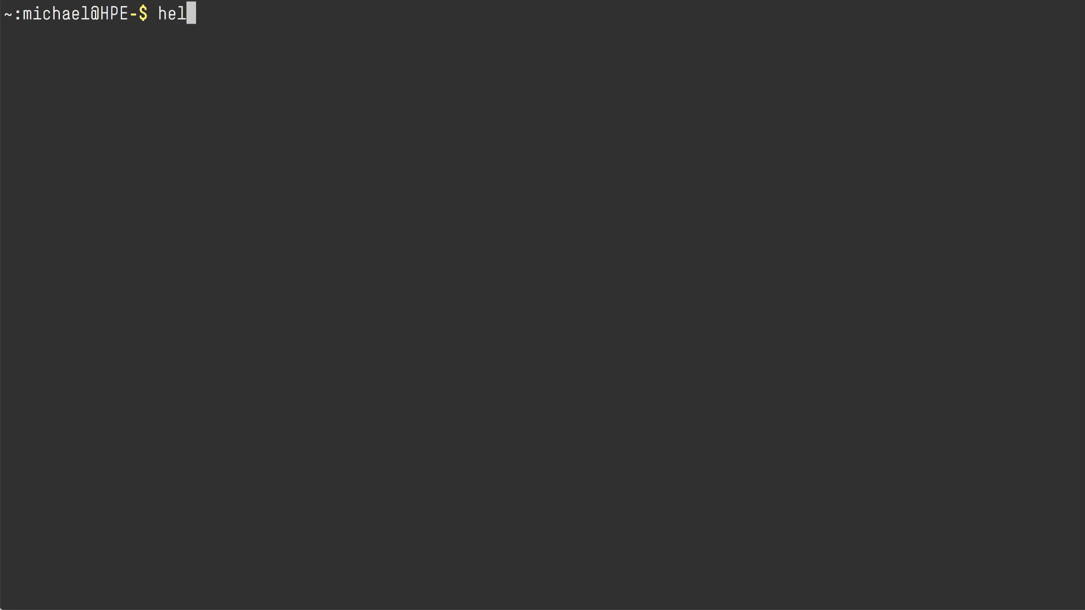
type("m list -n")
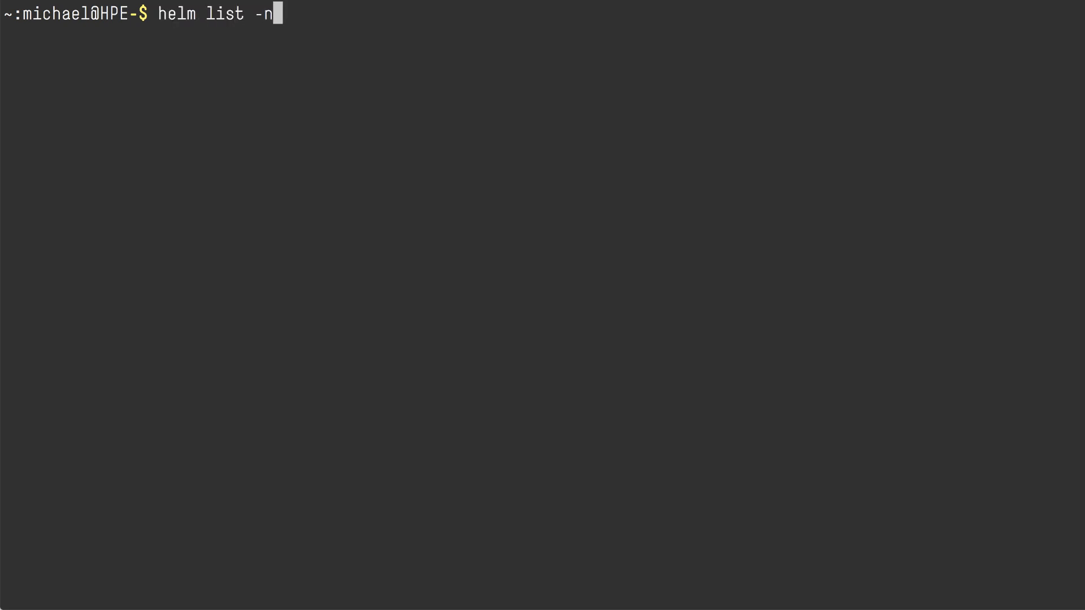
type("kube-system -o yaml")
type("vi")
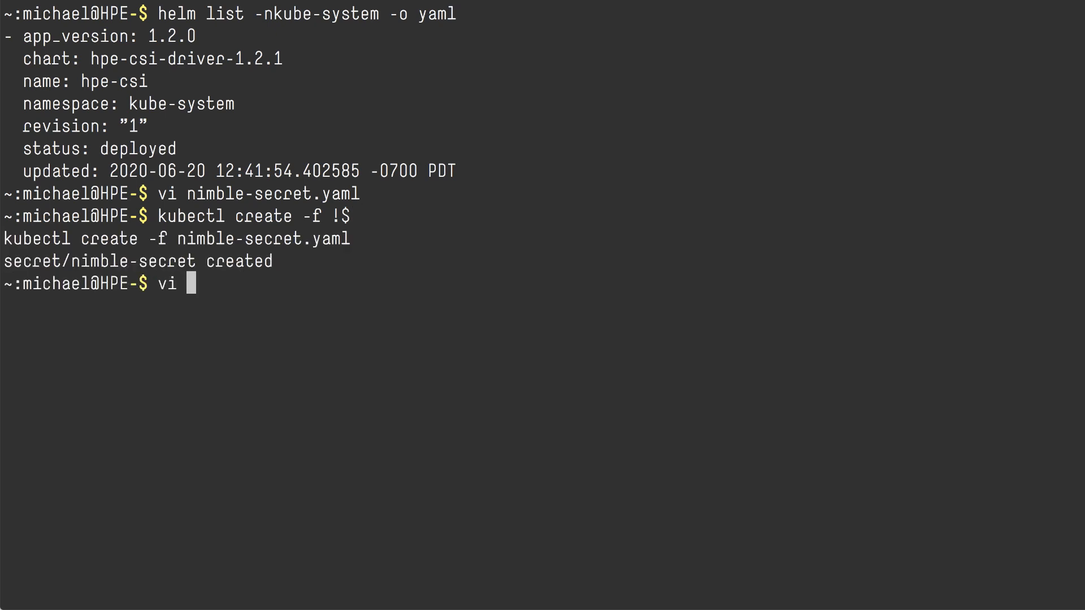
Create hpe-storageclass and the data claim from their YAML files, confirming it Bound at 32Gi
type("hpe-storageclass.yaml")
type("kubectl create -f !$")
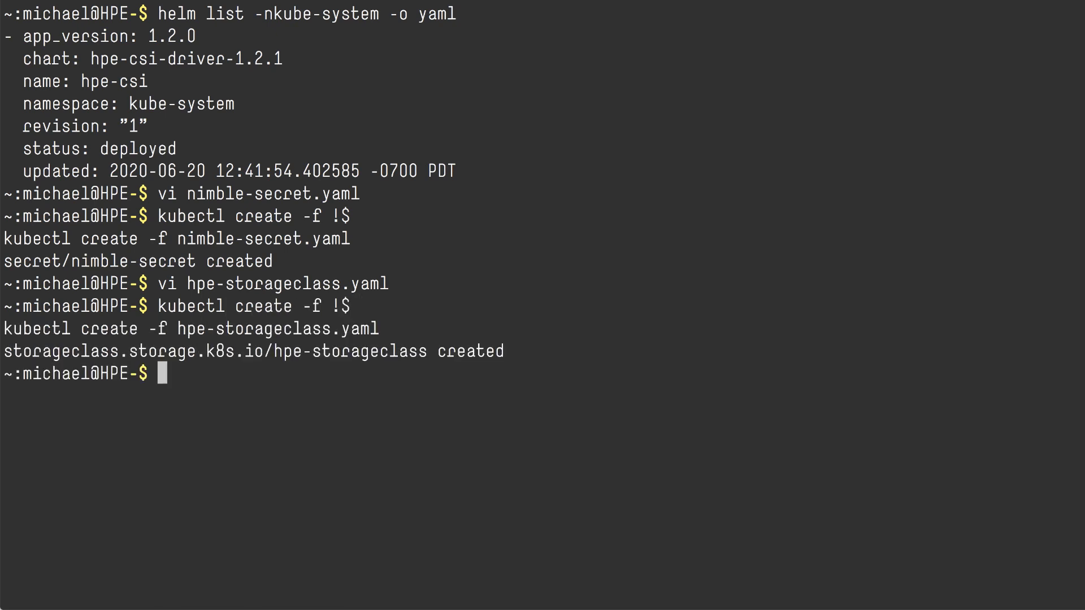
type("vi data-pvc.yaml")
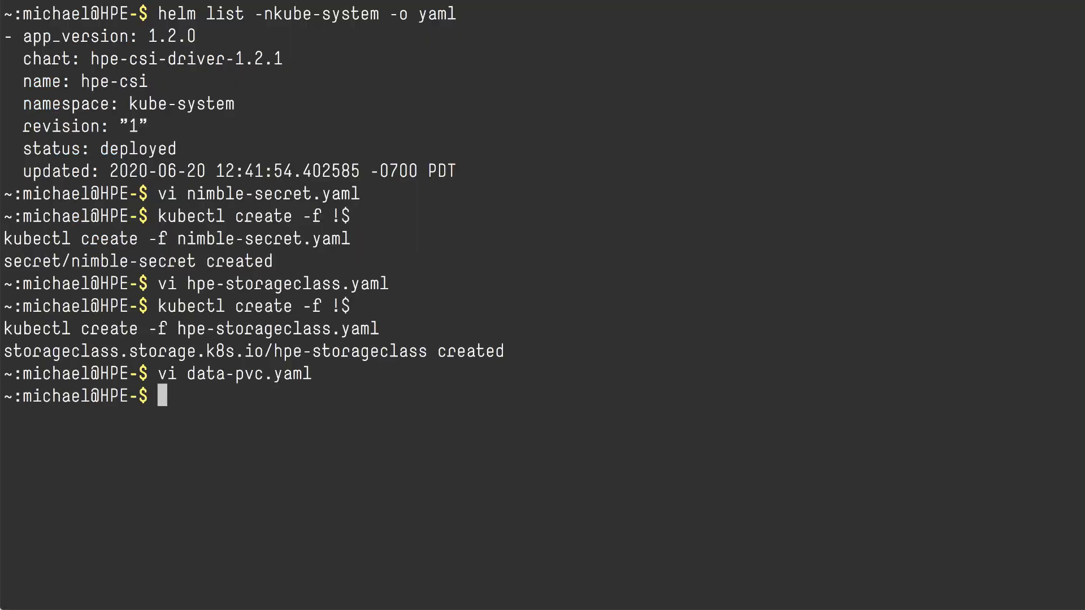
type("kubectl create -f !$")
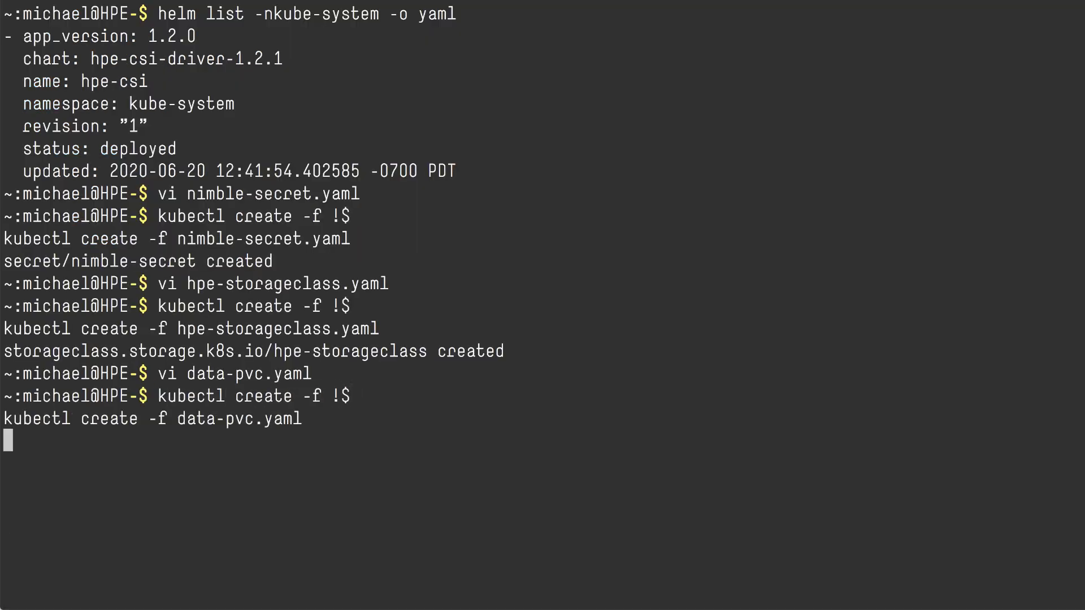
type("kubectl get")
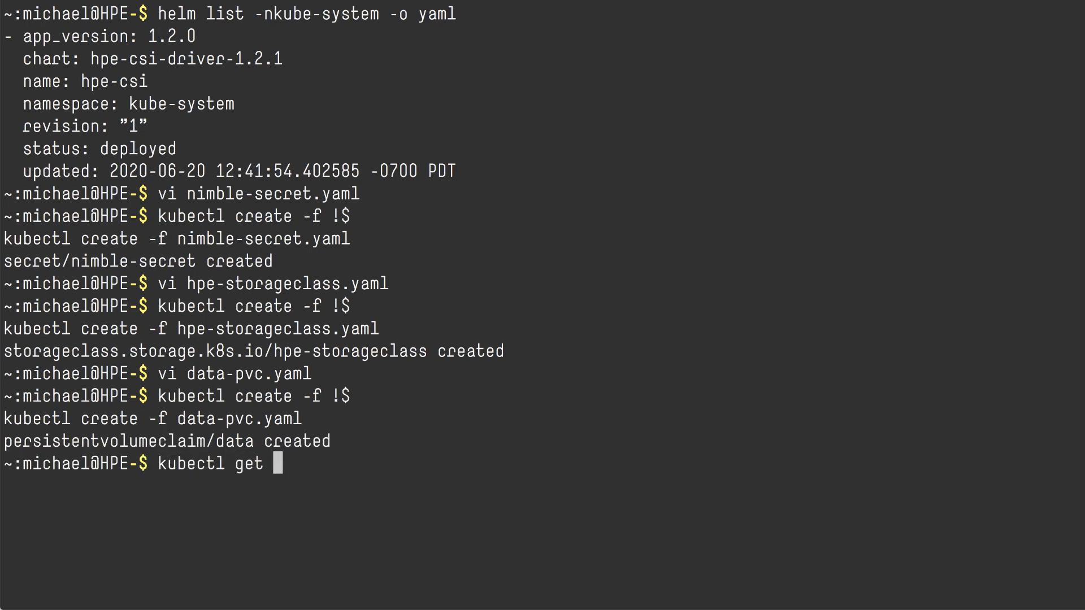
type("pvc")
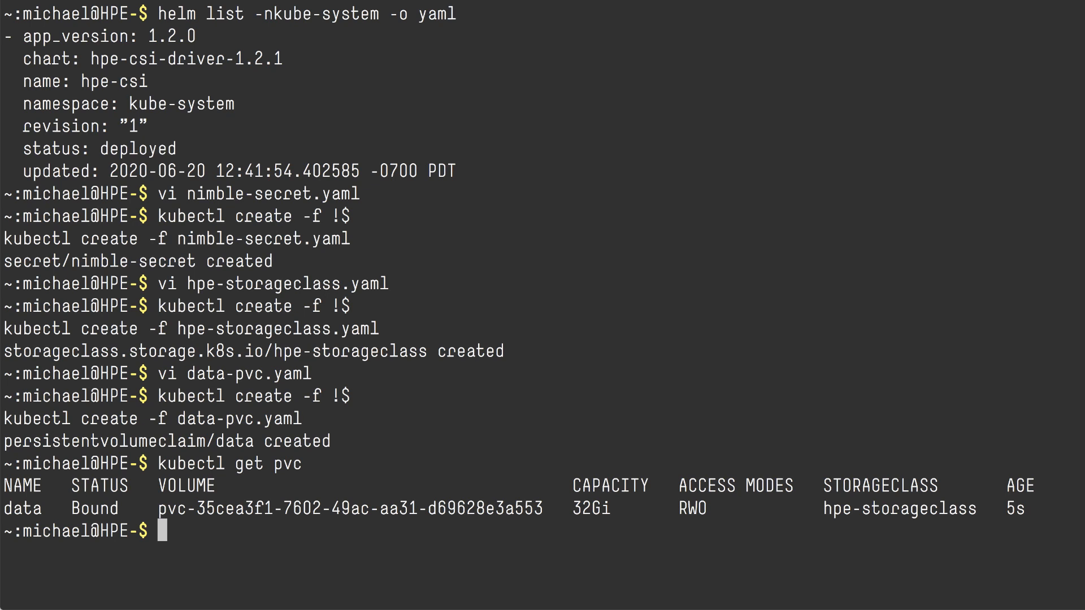
type("vi ioping-deploy.yaml")
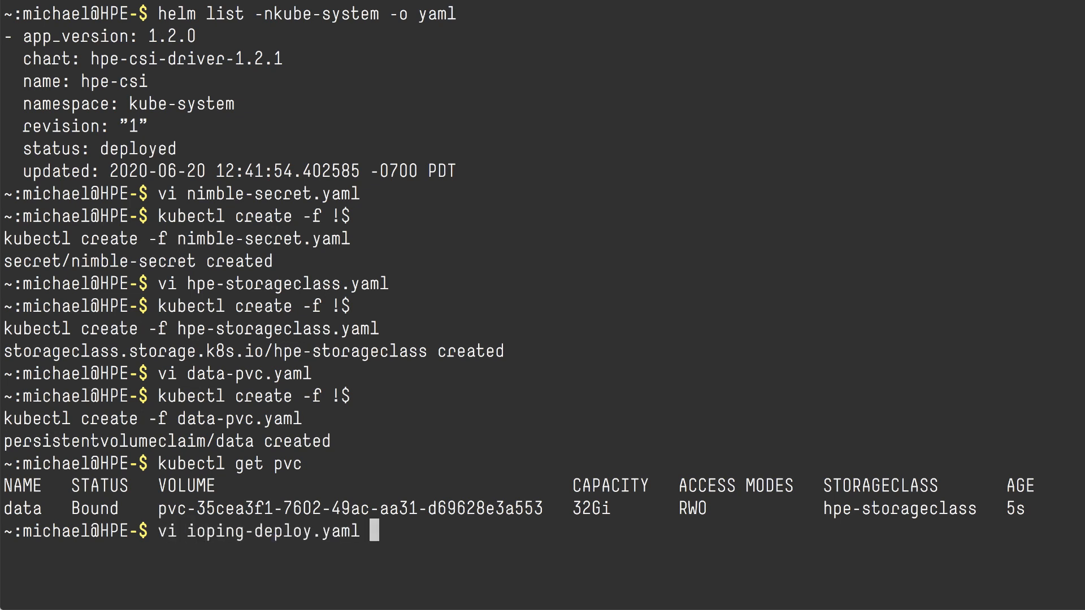
Review ioping-deploy.yaml in vi, highlighting the container and /data volume lines, then quit unchanged
key("enter")
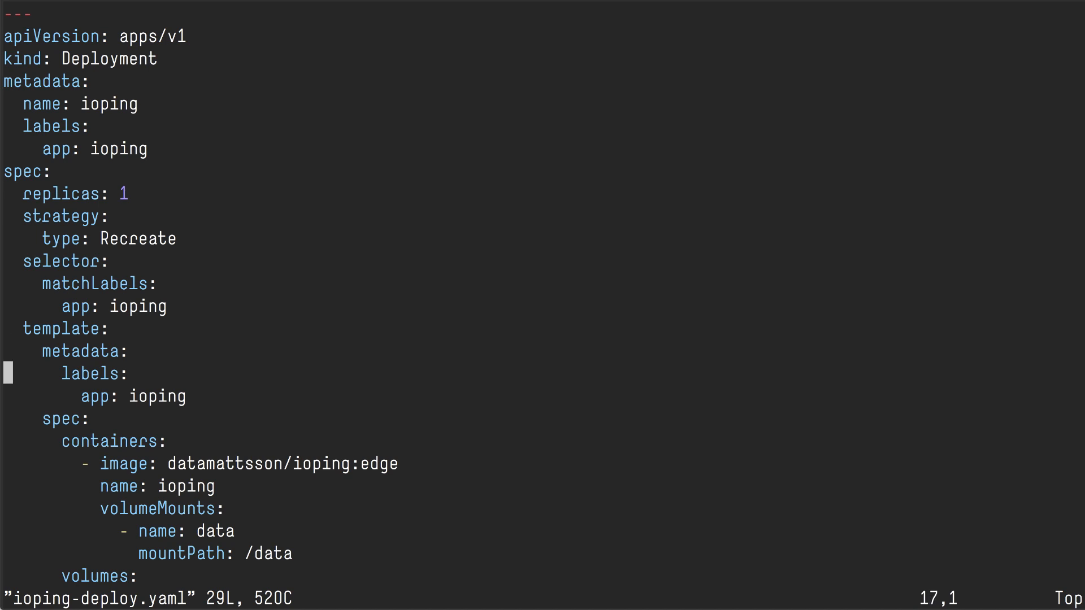
scroll("down", 3)
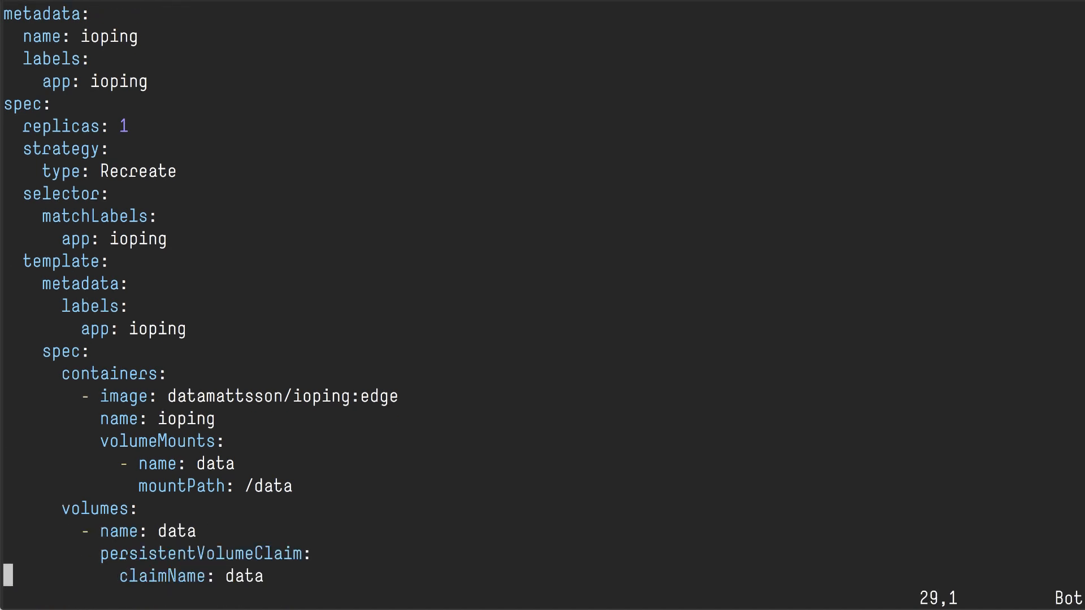
key("V")
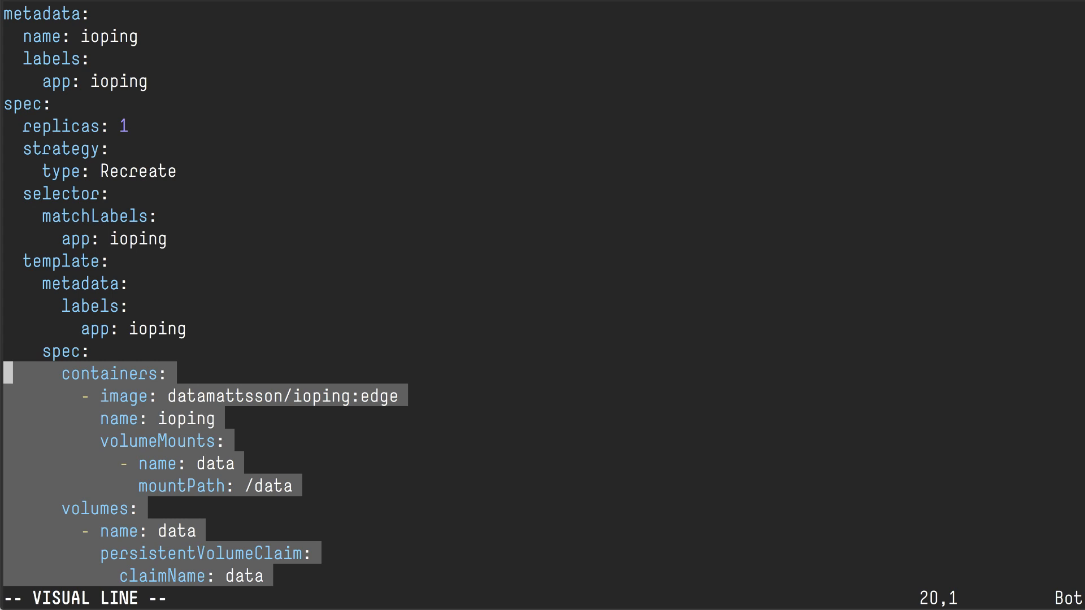
type(":q")
type("kubectl create")
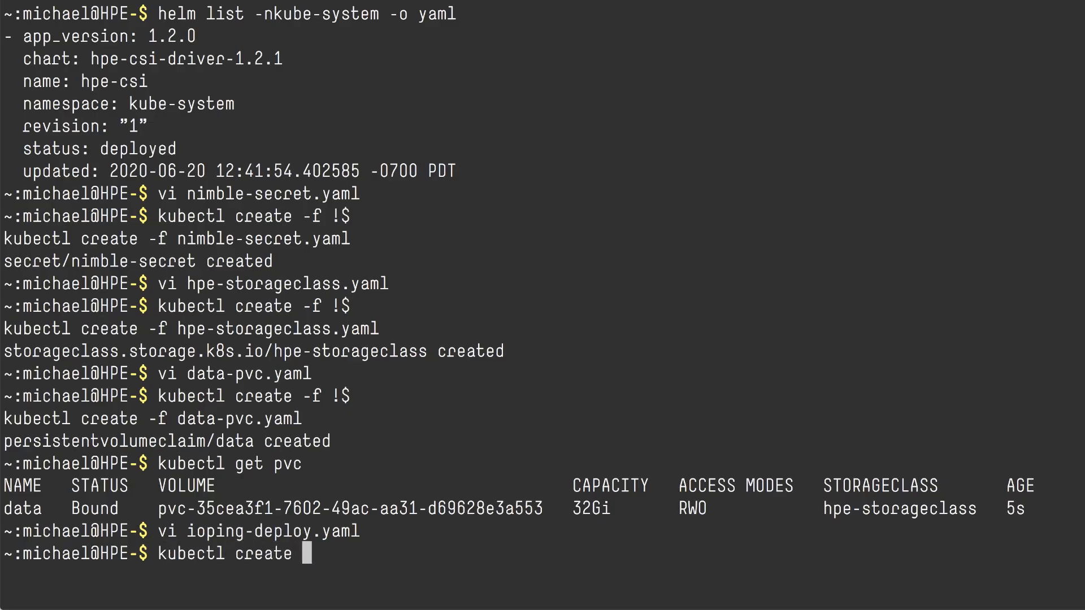
Create the ioping deployment, watch its pod start, and follow then stop its latency logs
type("-f !$")
type("kubectl")
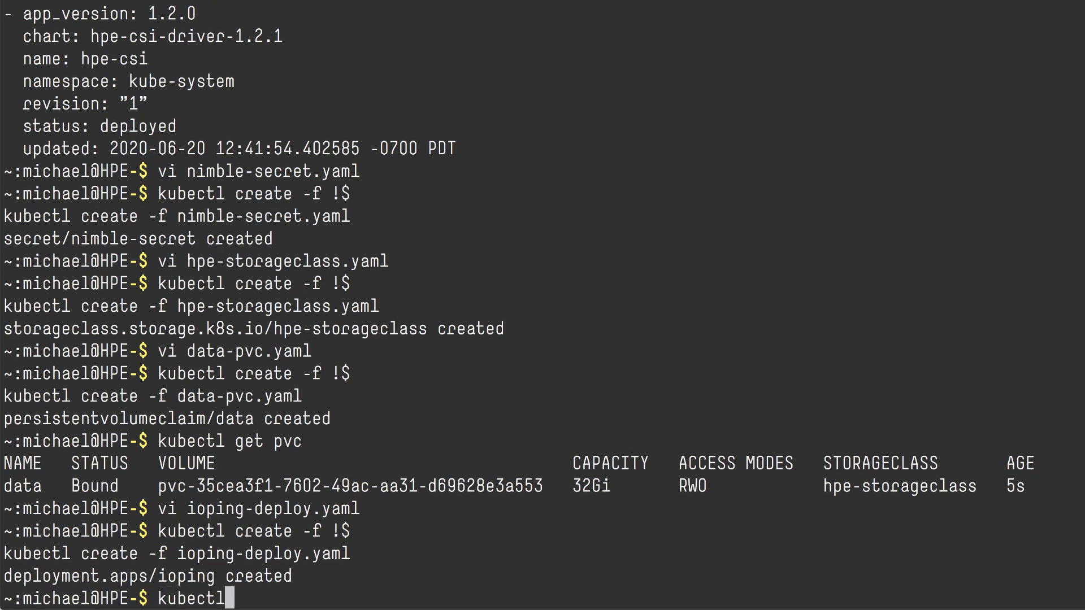
type("get pods -w")
type("kubectl logs depl")
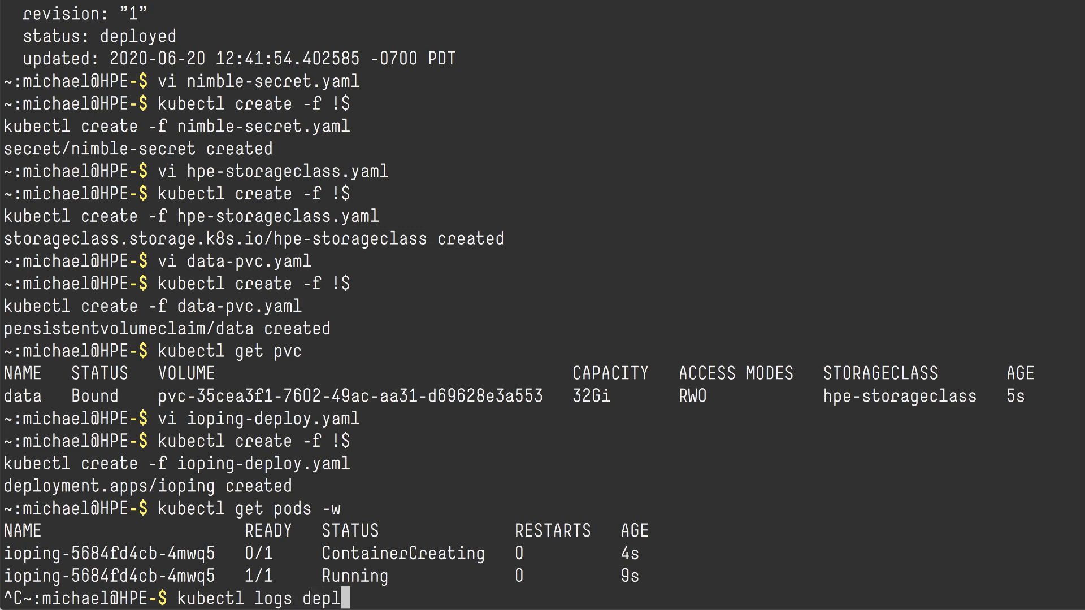
key("enter")
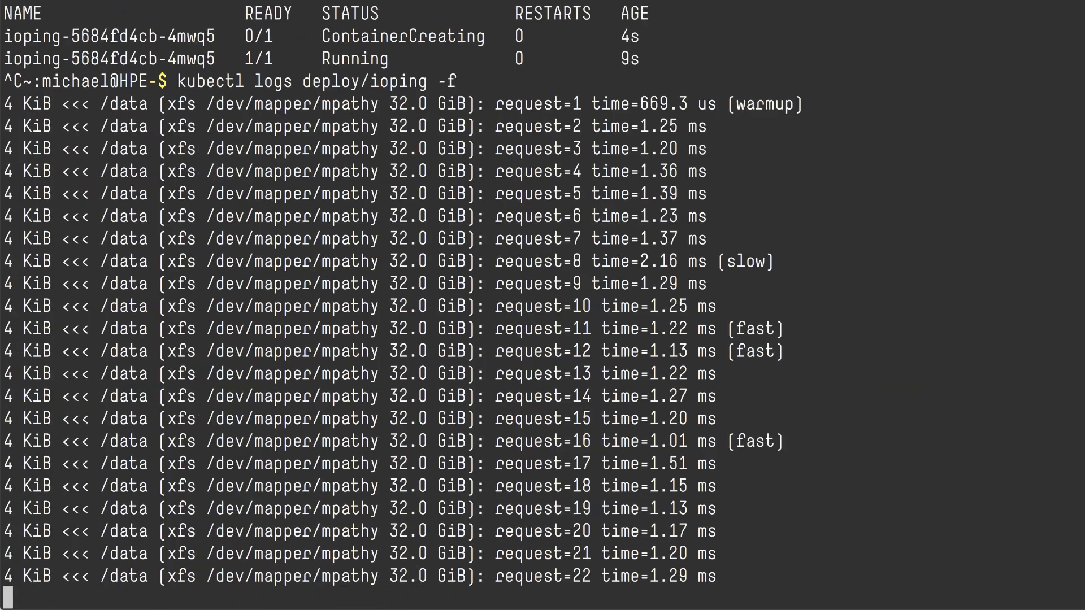
scroll("down", 3)
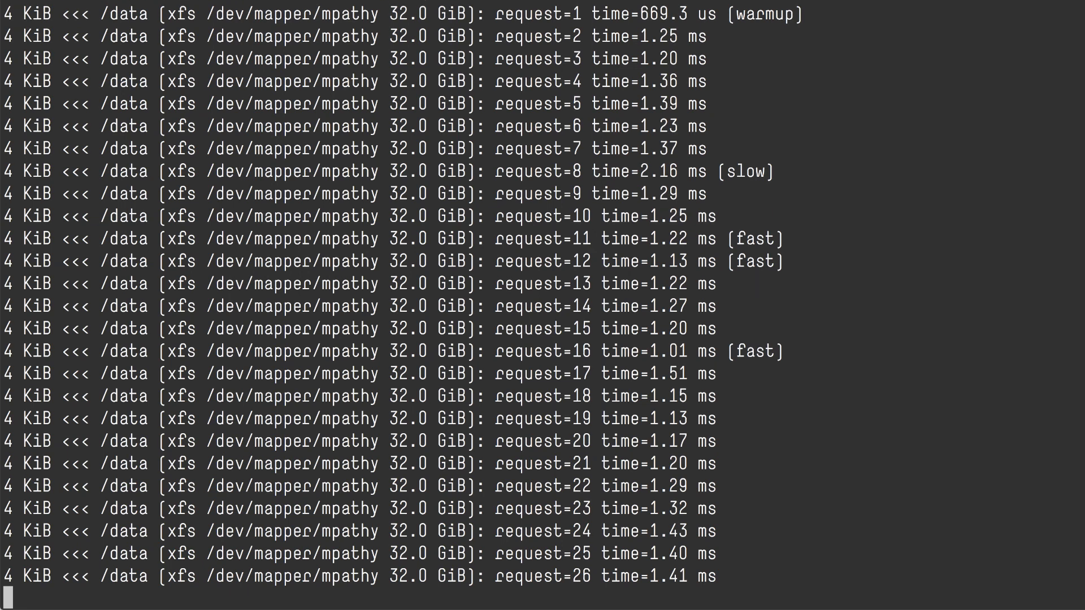
scroll("down", 3)
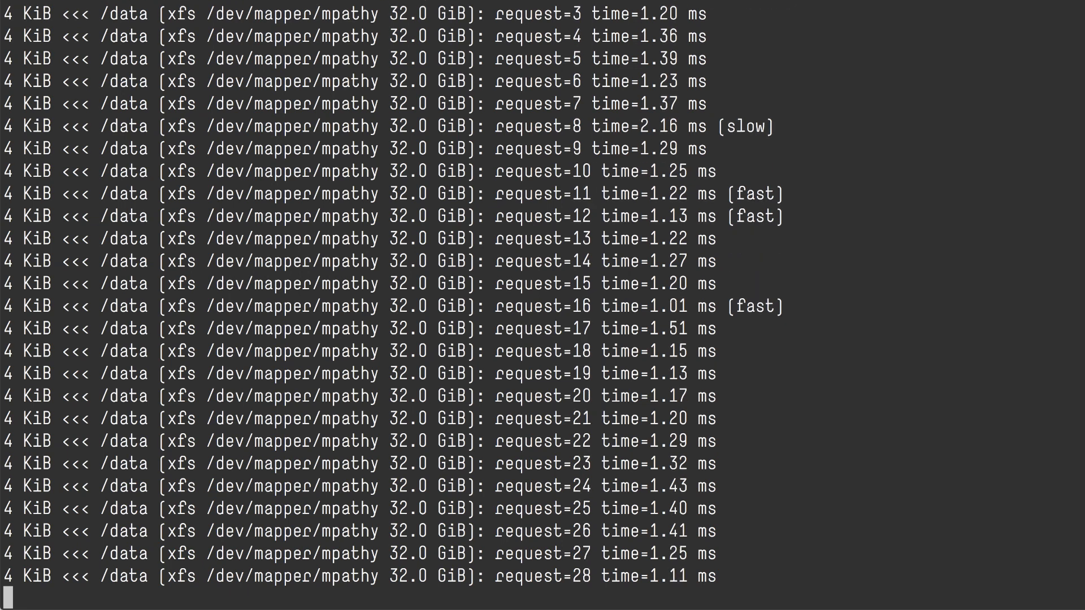
scroll("down", 3)
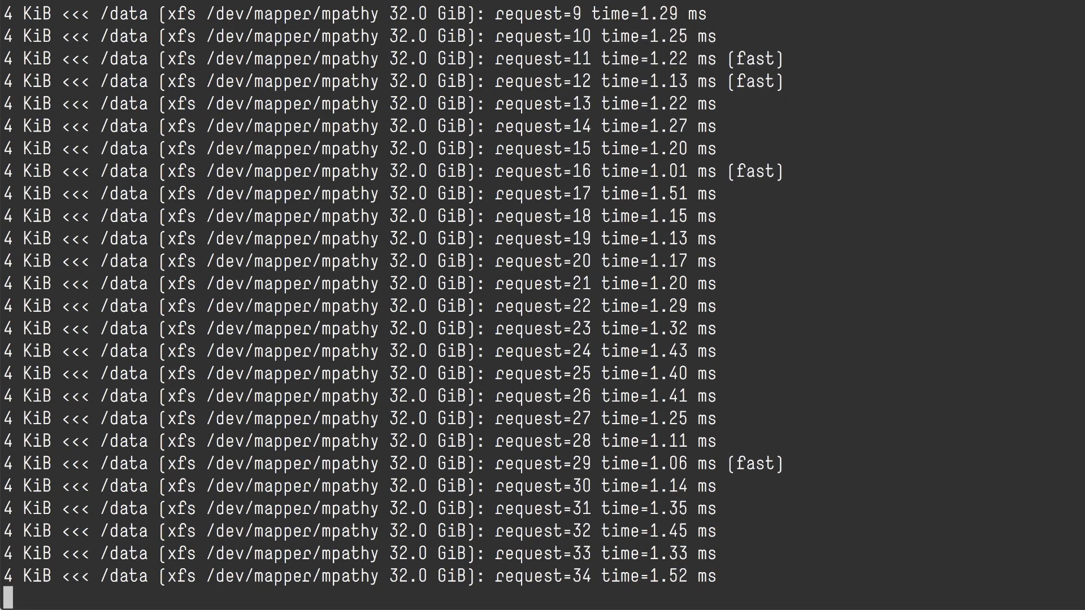
key("ctrl+c")
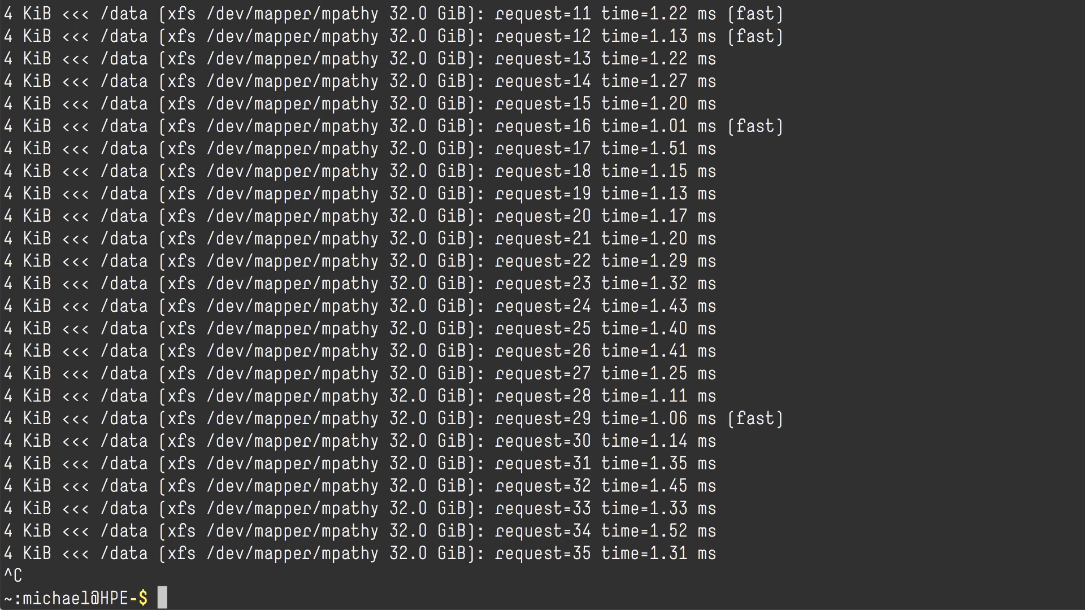
Run df -h /data inside deploy/ioping, showing a 32G filesystem
type("kubectl")
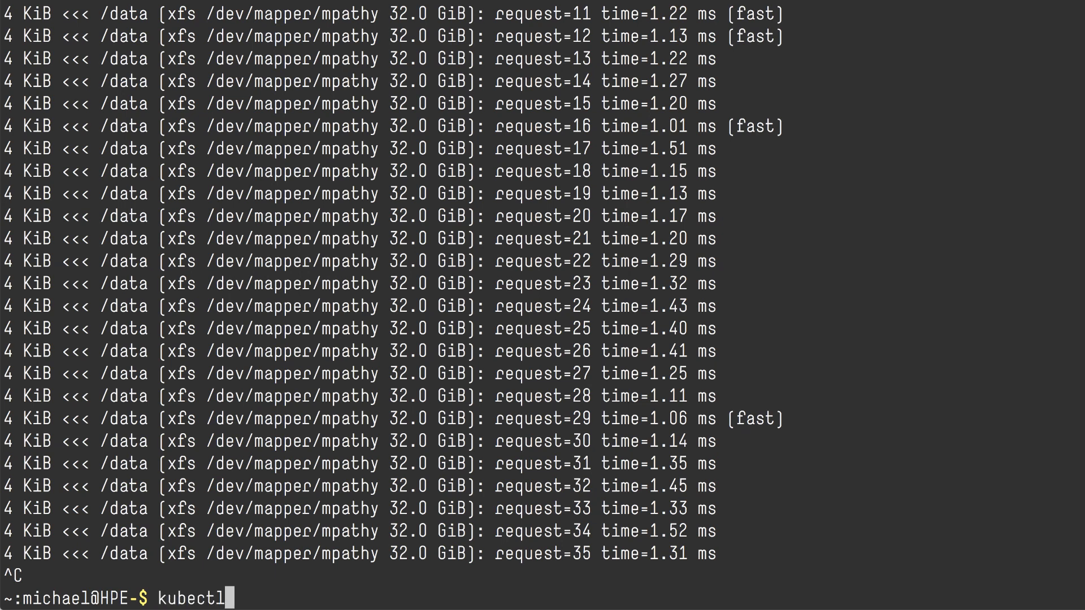
type("exec -it")
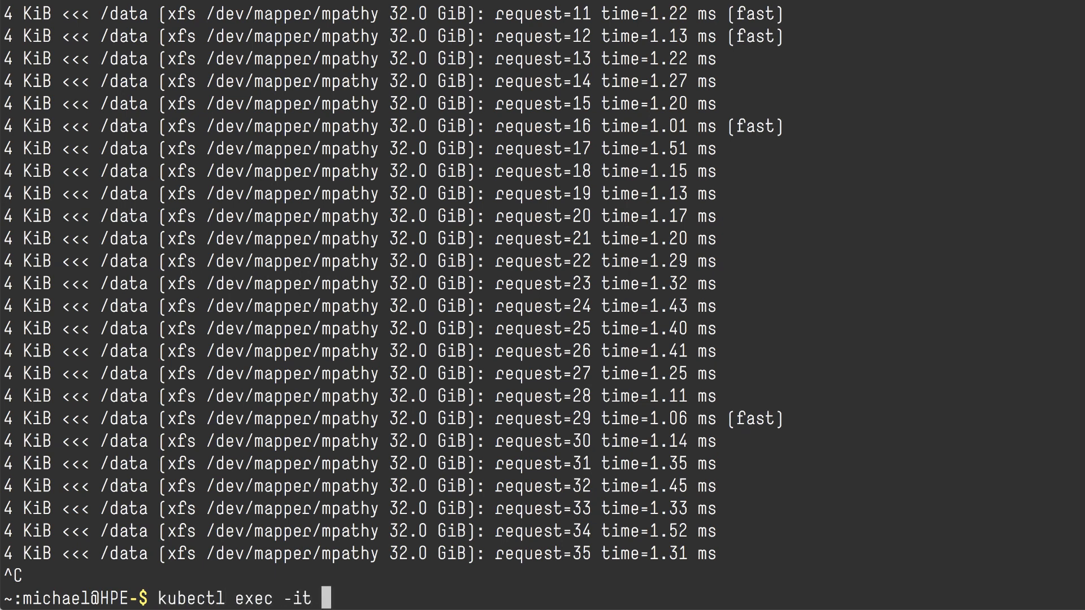
type("deploy")
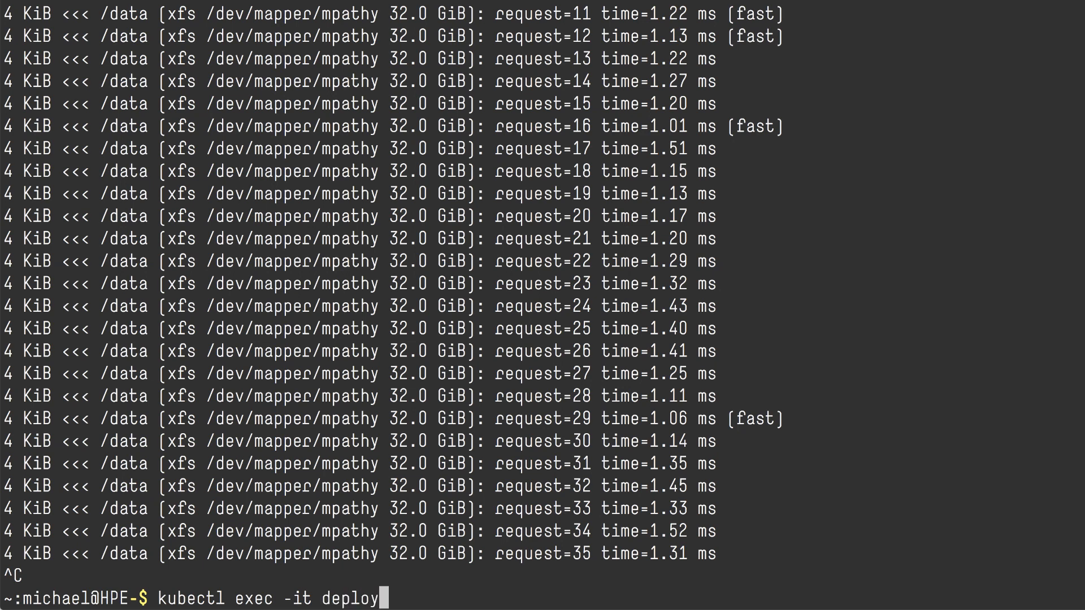
type("/ioping")
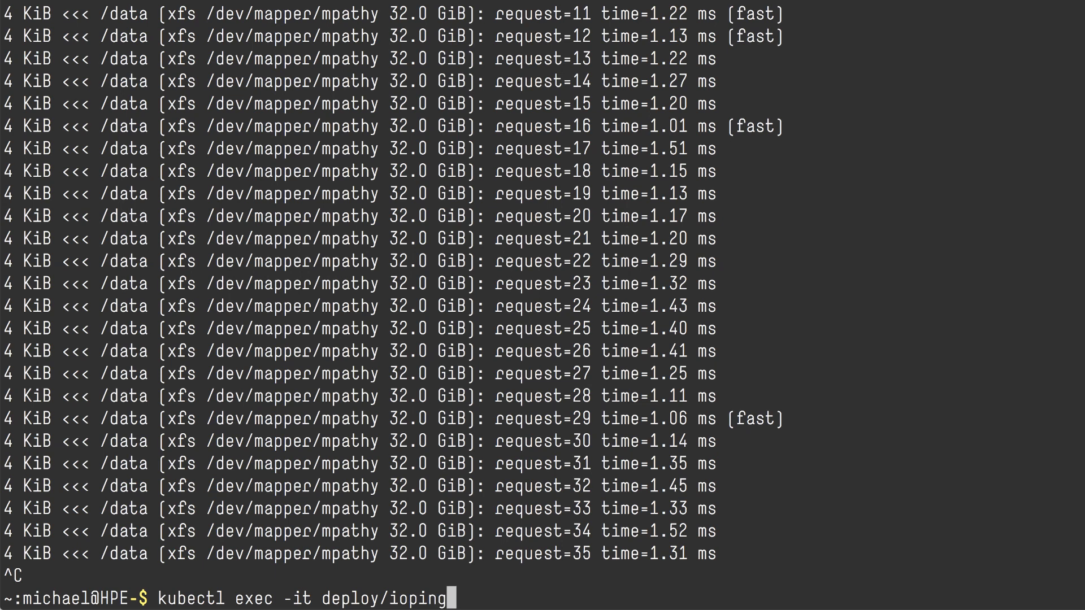
type("-- df -h /data")
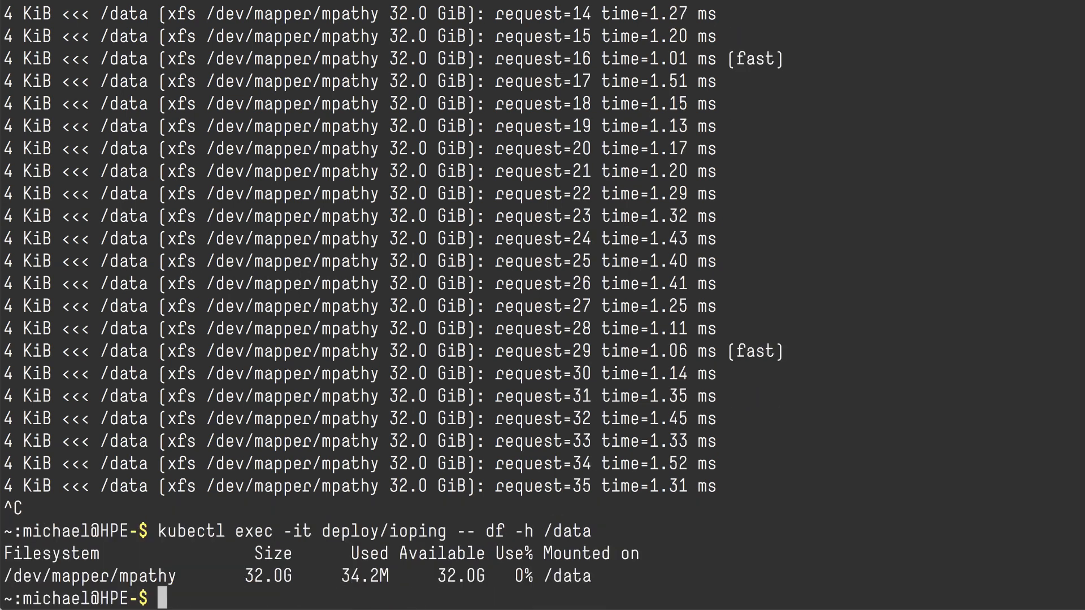
type("k")
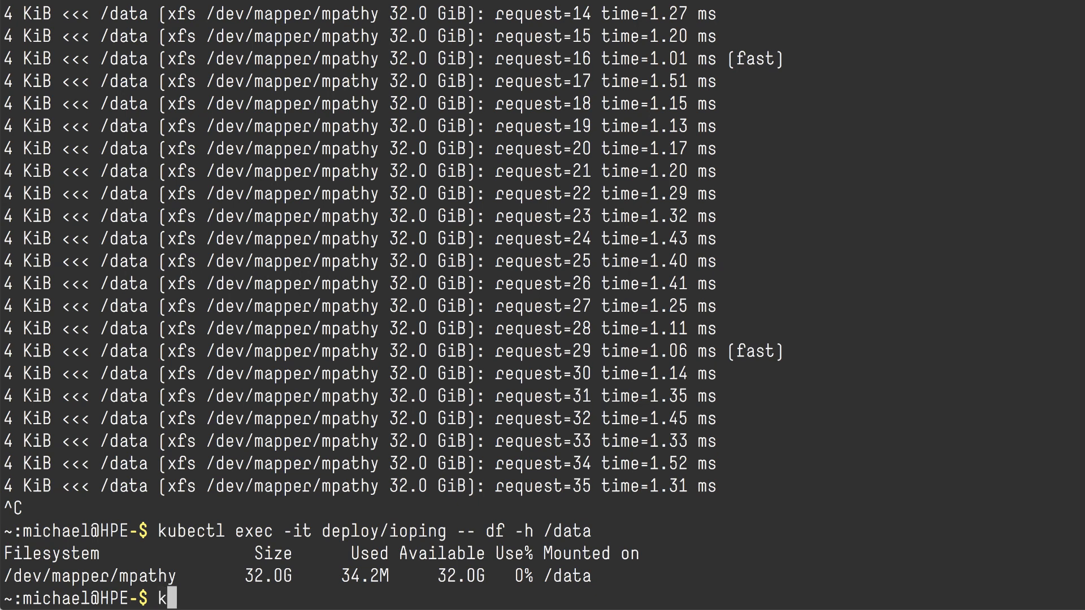
type("ubectl edit -f d")
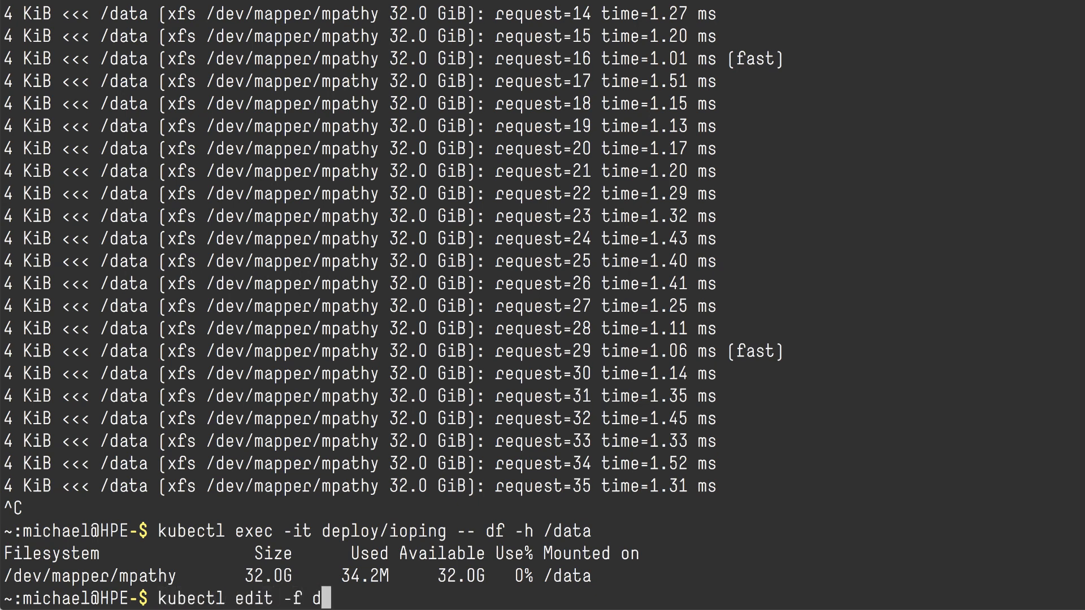
Change the data claim's storage request from 32Gi to 64Gi in vi and save
type("ata-pvc.yaml")
type(":$")
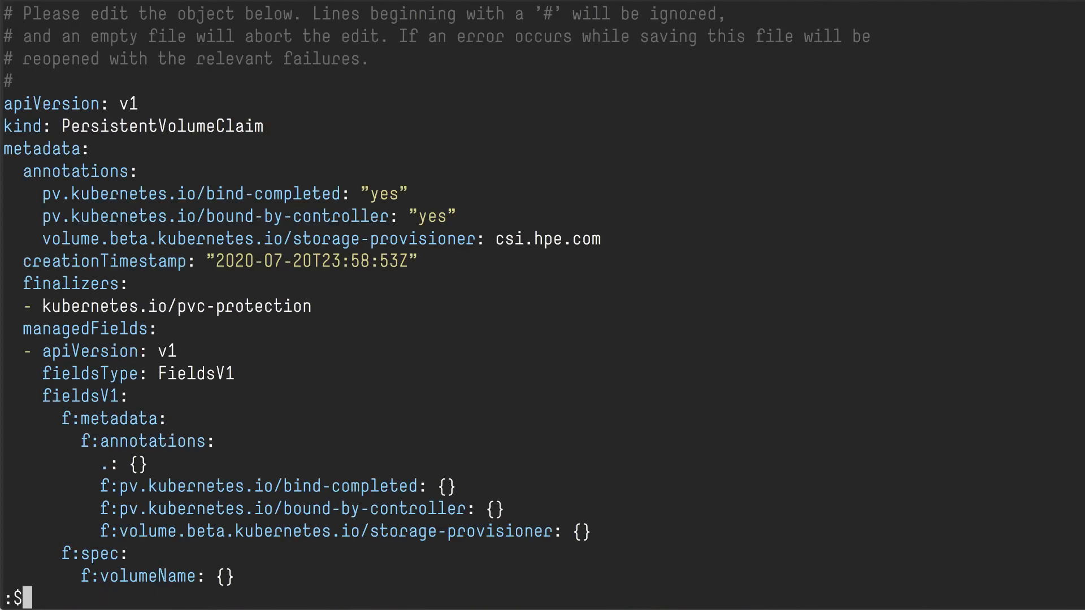
scroll("down", 3)
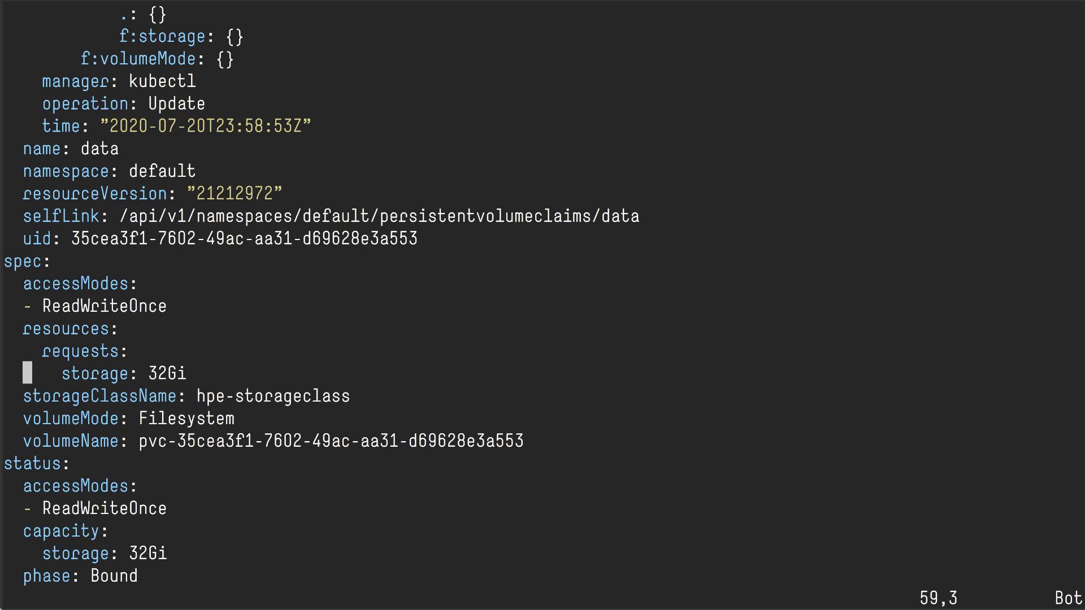
key("V")
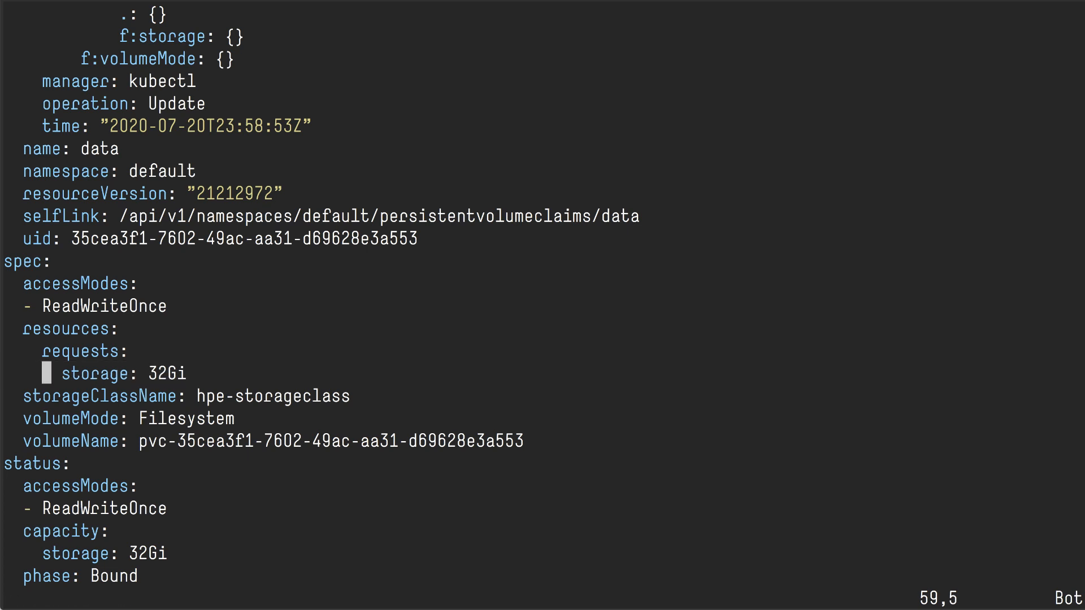
key("i")
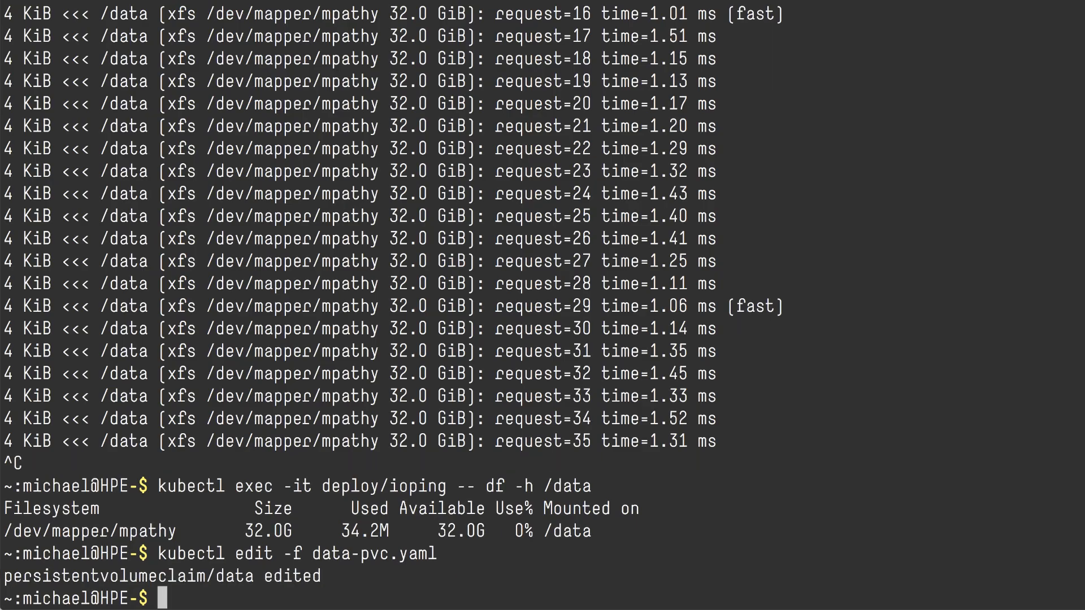
Confirm the data claim shows 64Gi and rerun df on /data to see 64G
type("kubectl get pvc")
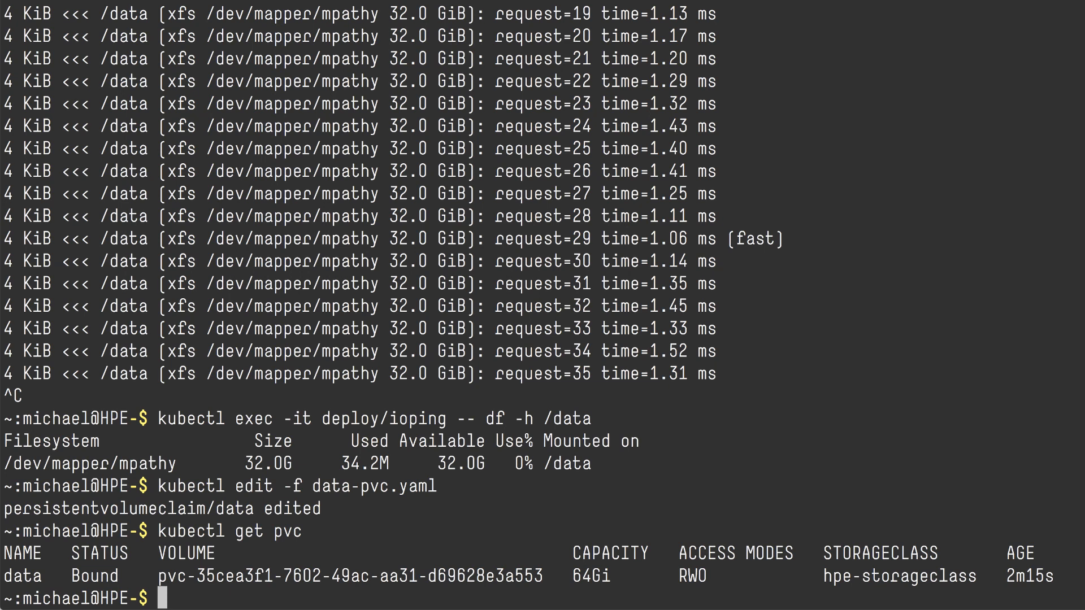
key("ctrl+r")
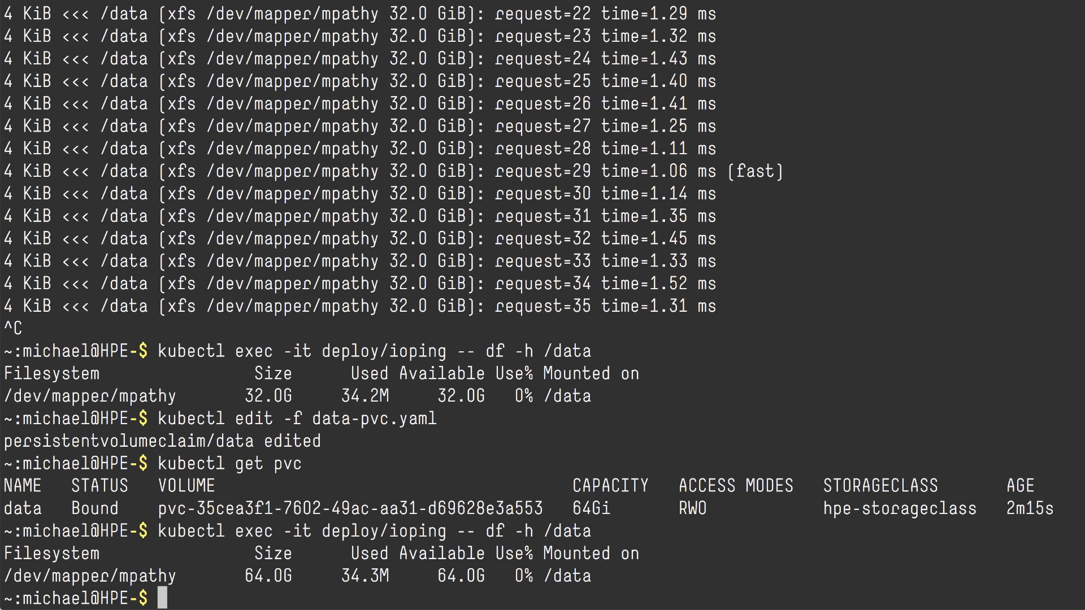
type("kubectl")
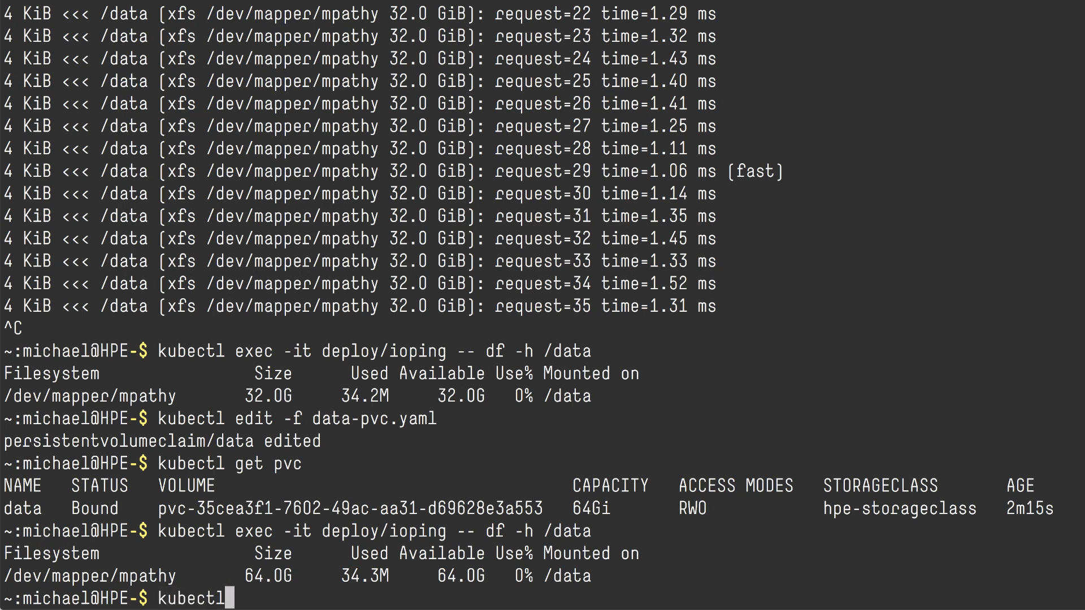